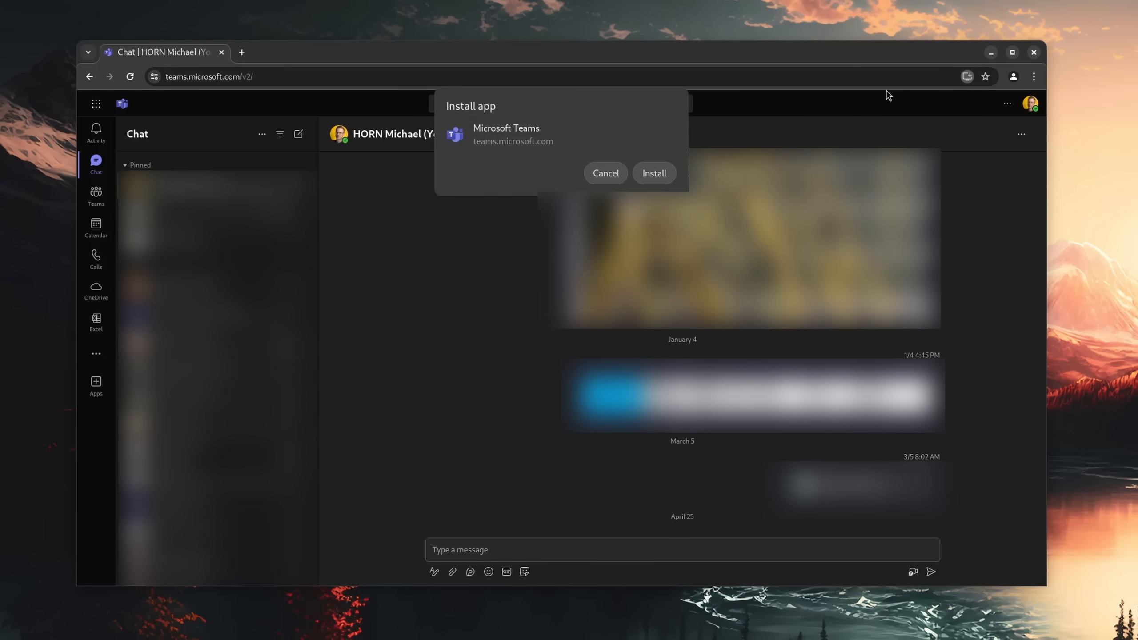
Step: Confirm the browser's Install prompt to install Microsoft Teams as a standalone app
left_click(652, 173)
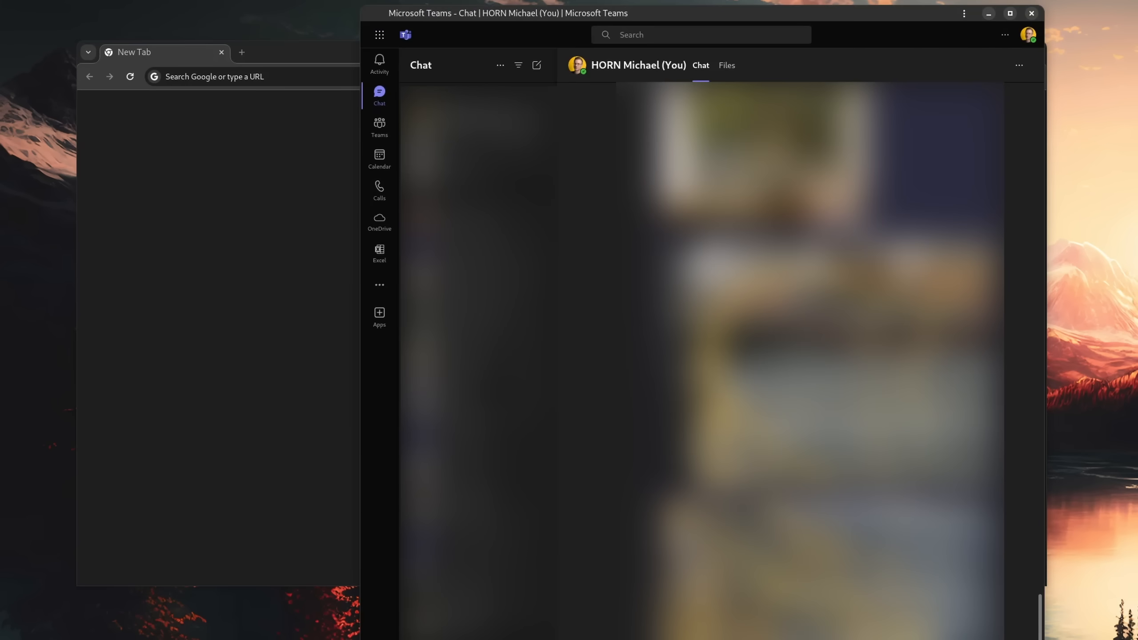